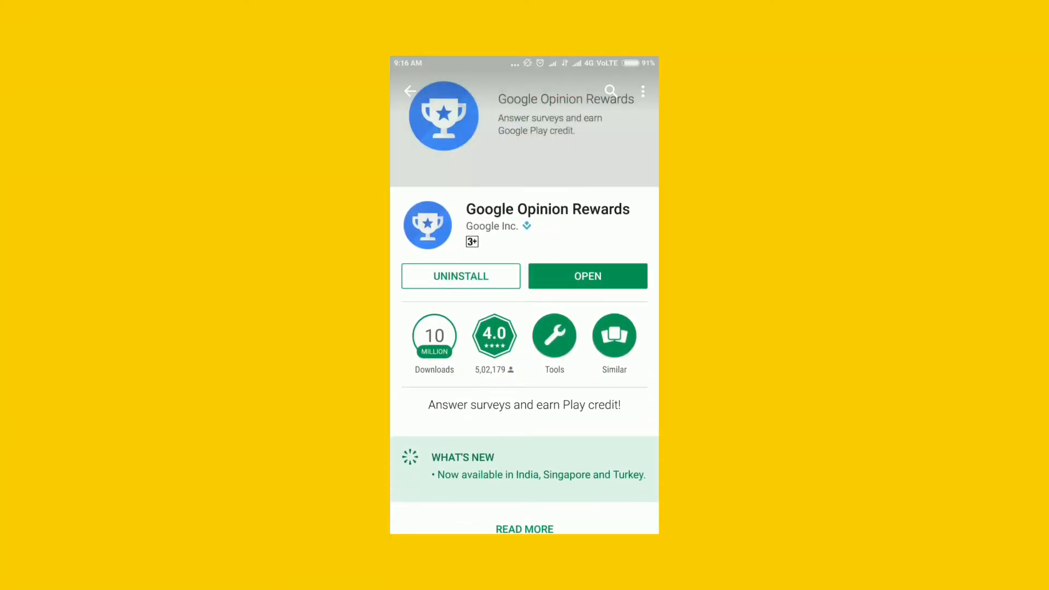
Step: Launch Google Opinion Rewards from its Play Store listing and advance the intro slides
click(587, 275)
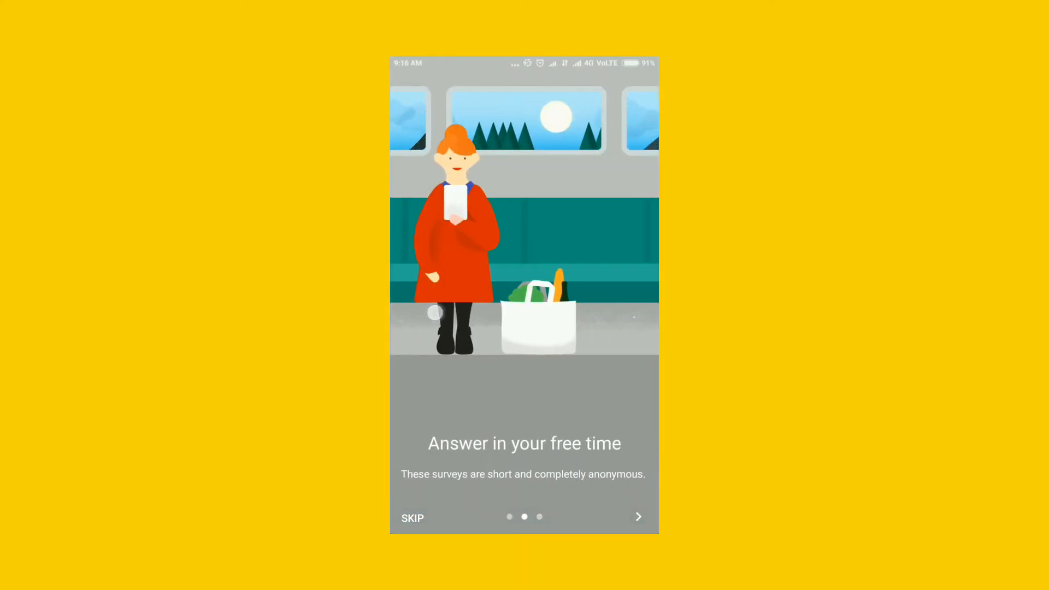
click(637, 517)
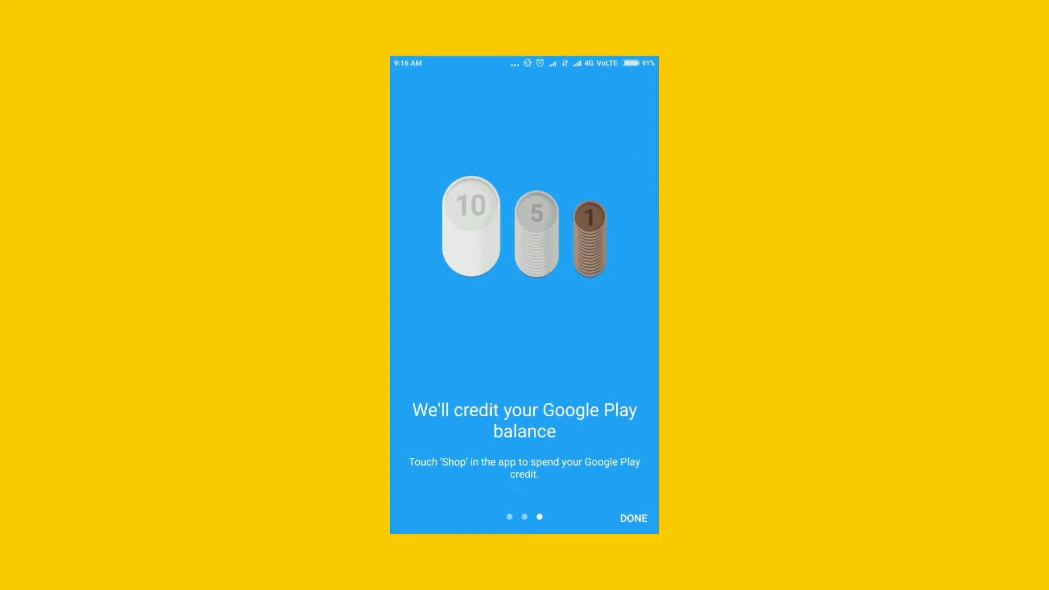
Step: Agree to the data-use terms and answer setup questions up to Question 6 of 6
click(632, 518)
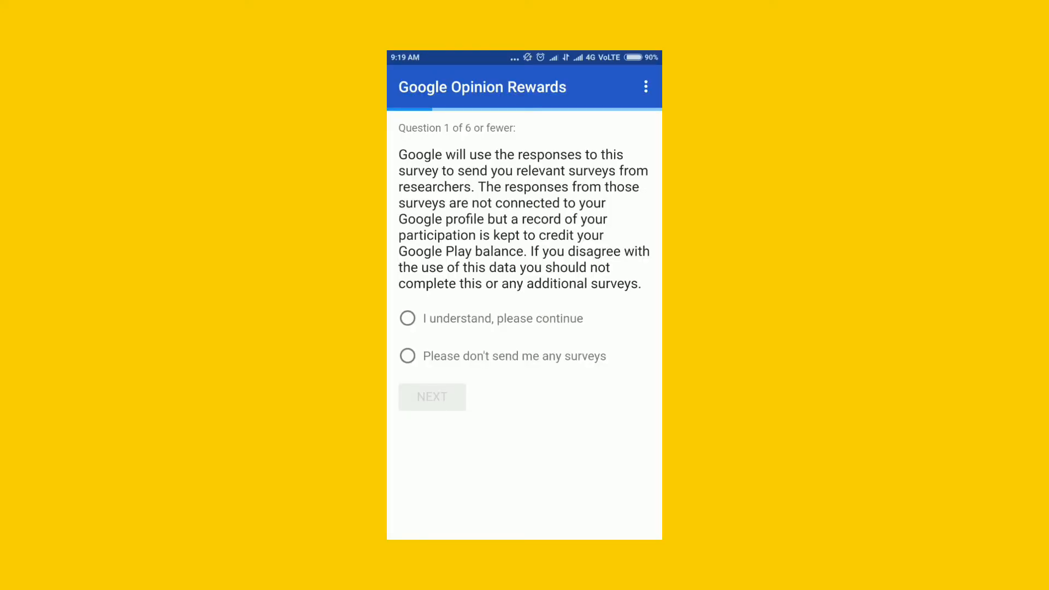
click(408, 318)
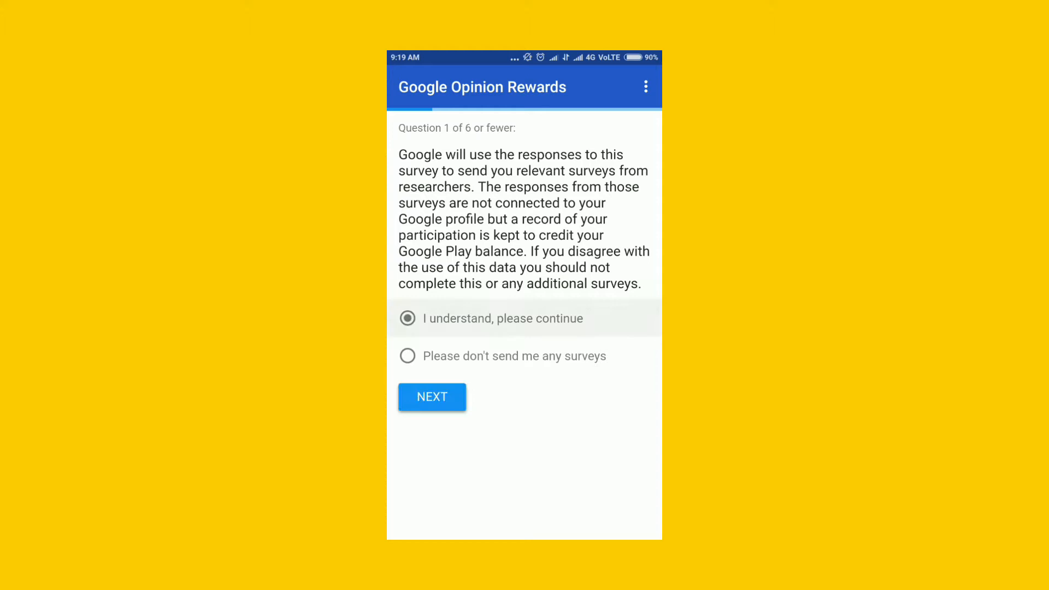
click(446, 396)
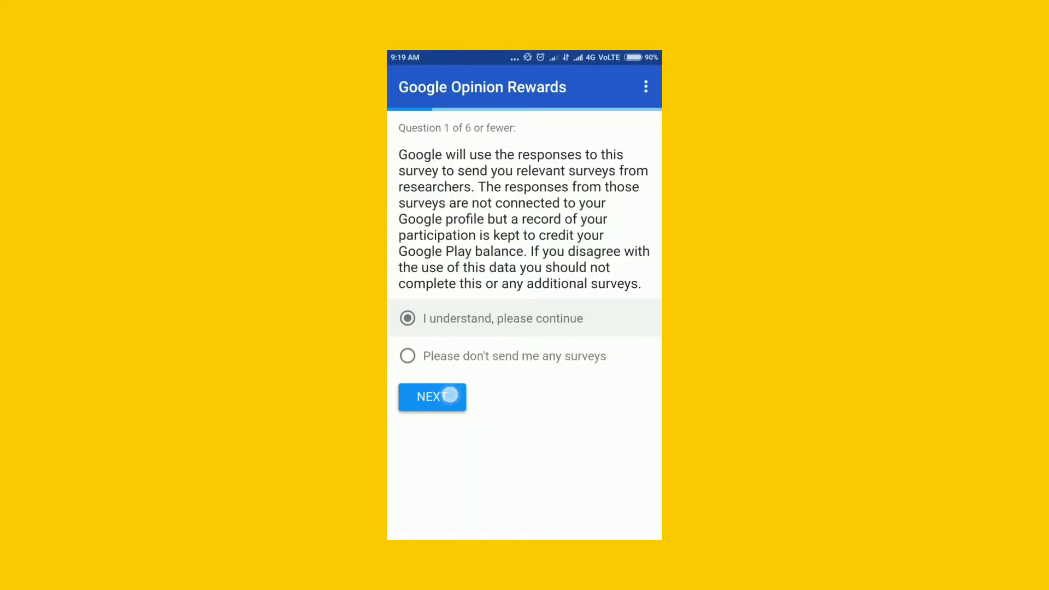
click(432, 396)
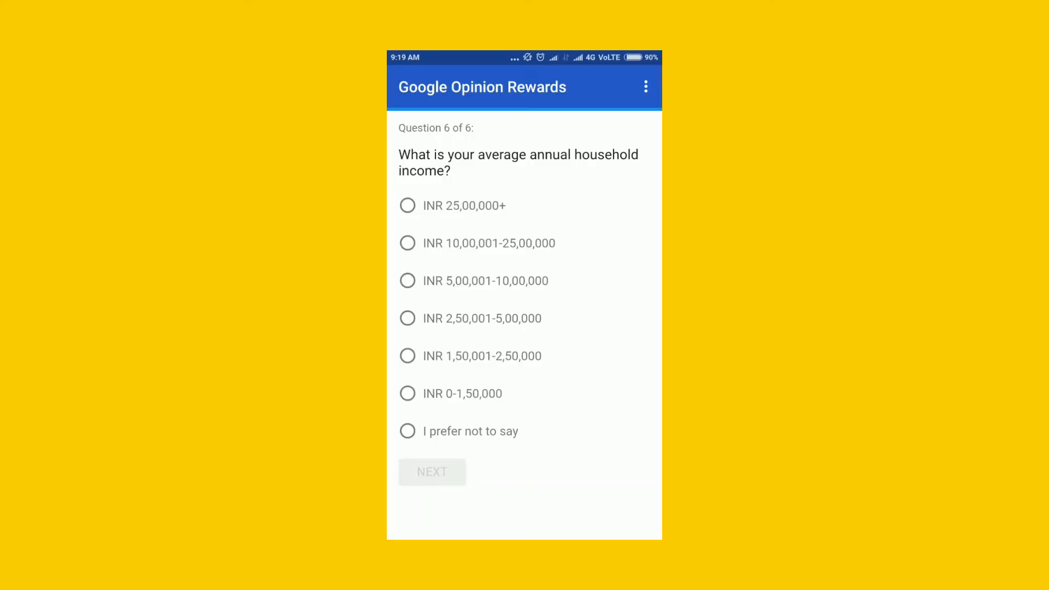
Step: Answer the household income question and open the ₹10.00 Rocket Player Premium Audio listing
click(407, 431)
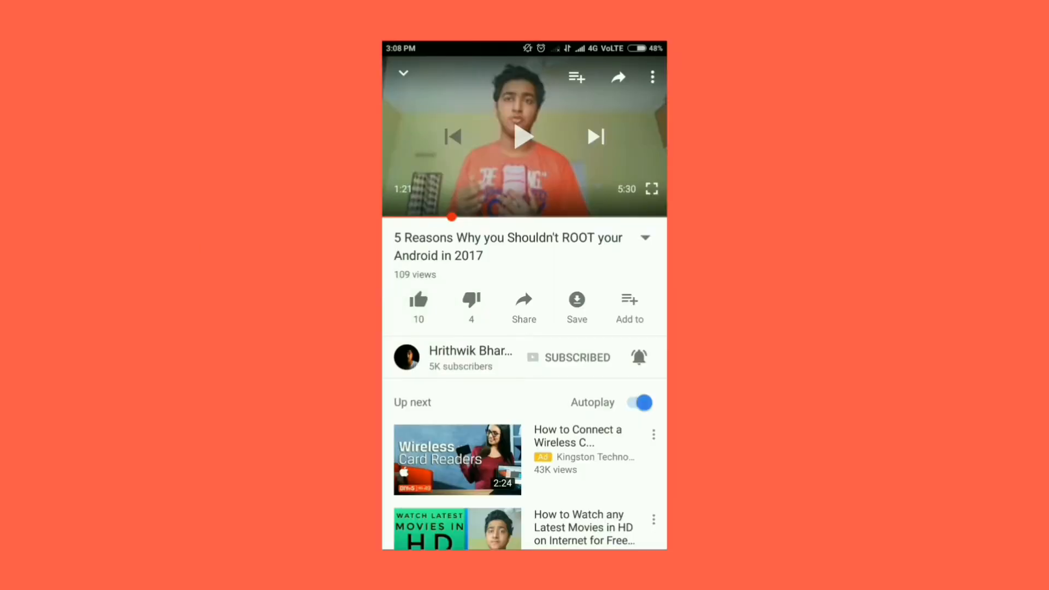
click(417, 297)
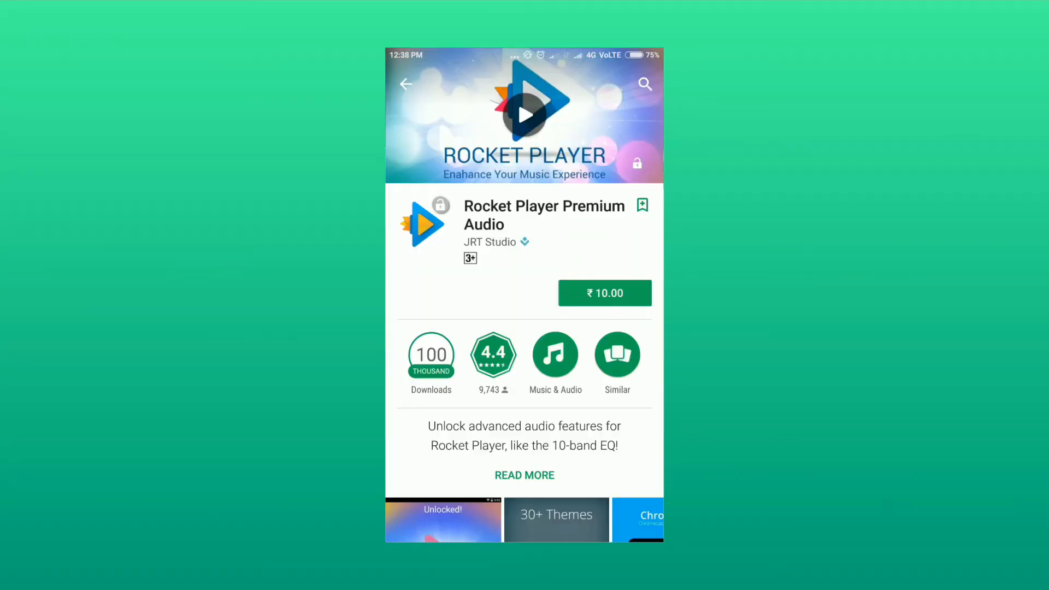
Step: Buy Rocket Player Premium Audio for ₹10.00 from Play balance, confirming with the account password
click(603, 292)
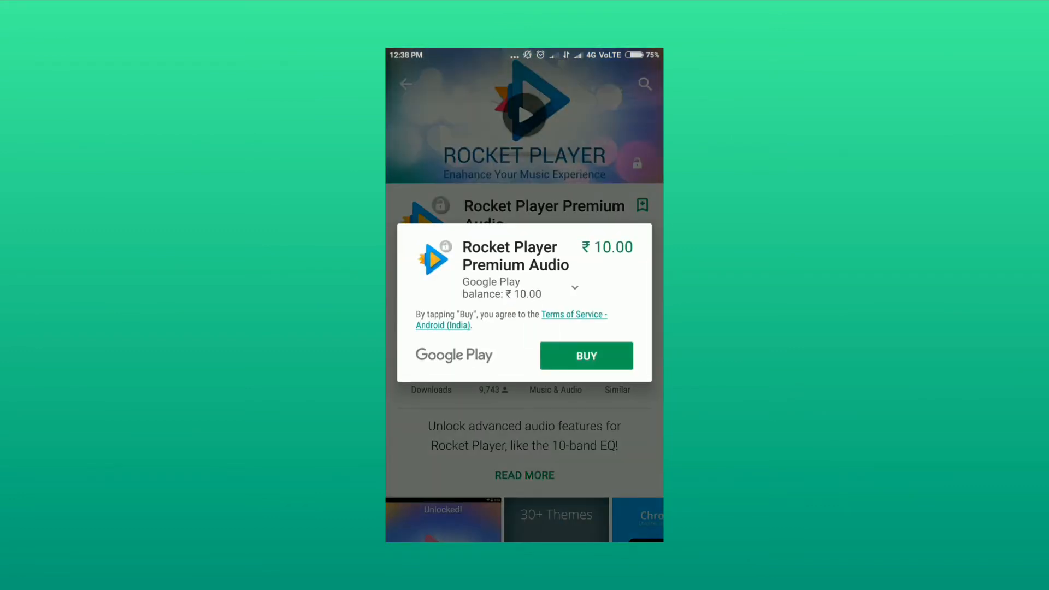
click(585, 356)
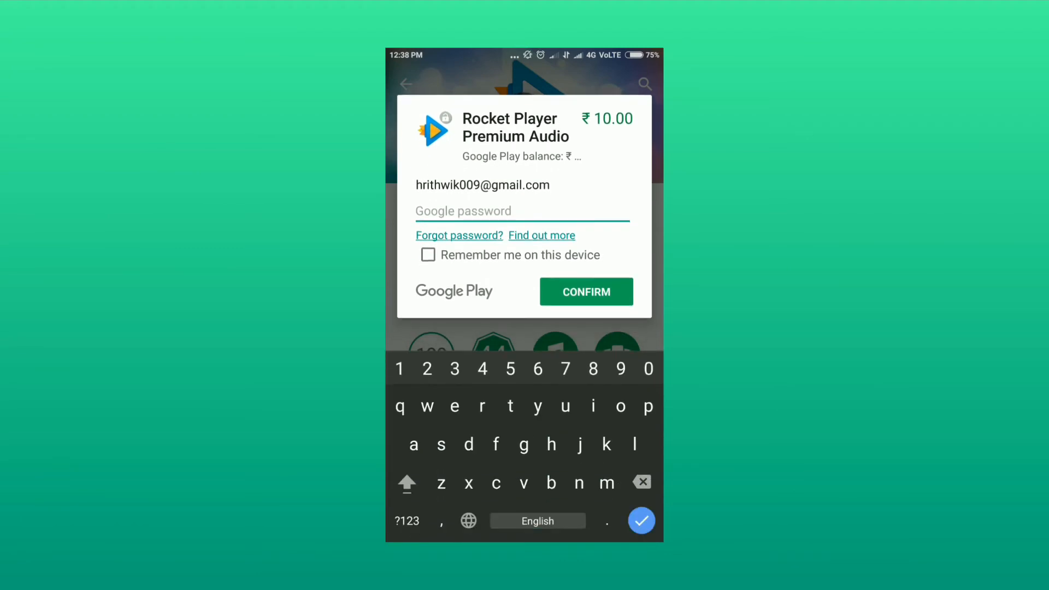
click(521, 211)
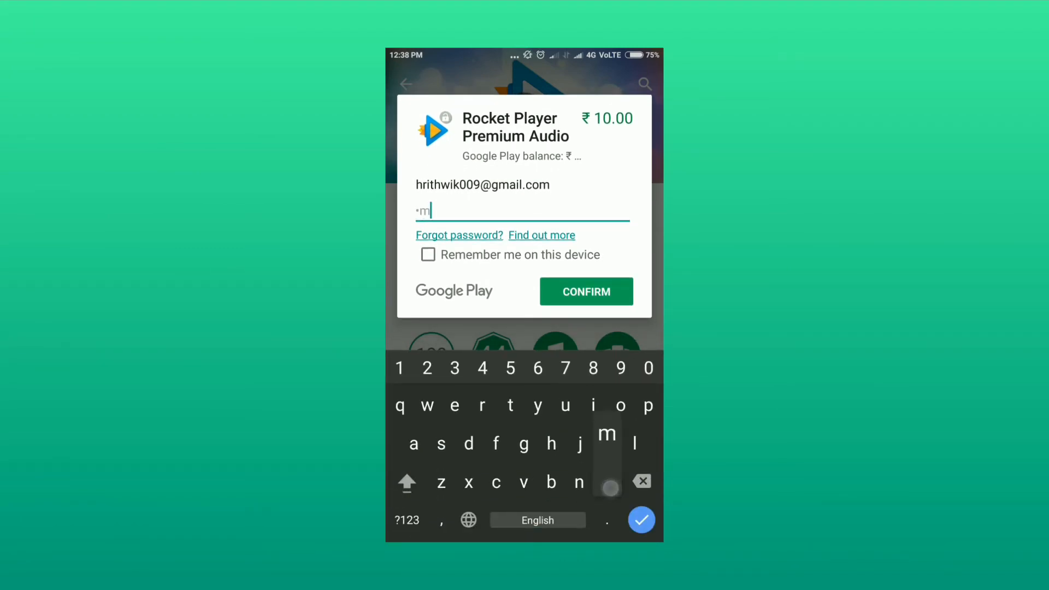
click(585, 291)
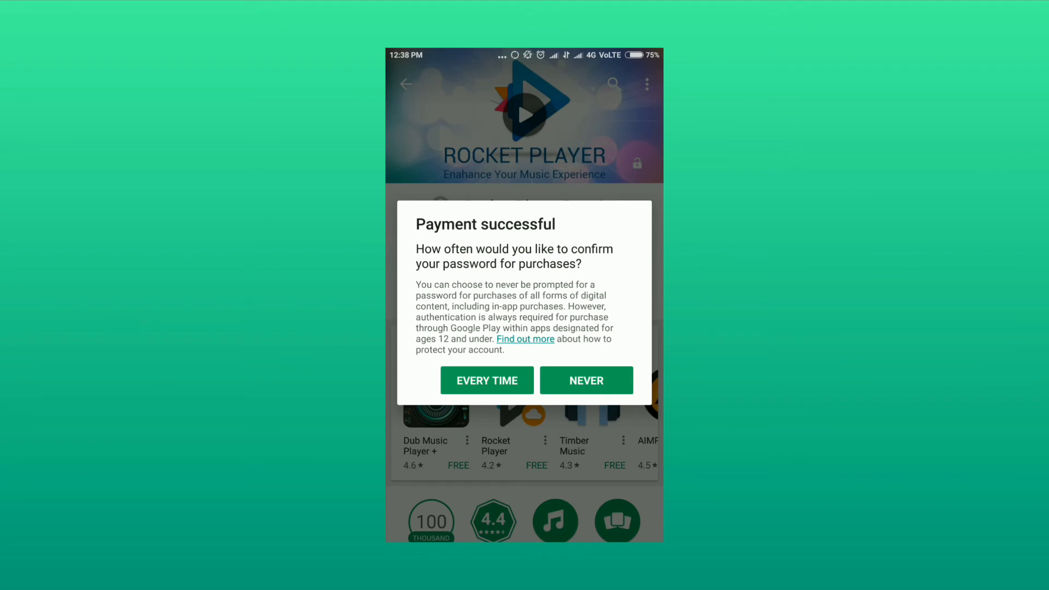
Step: Set the password-prompt preference, dismiss the success message, and read the Gmail order receipt
click(585, 380)
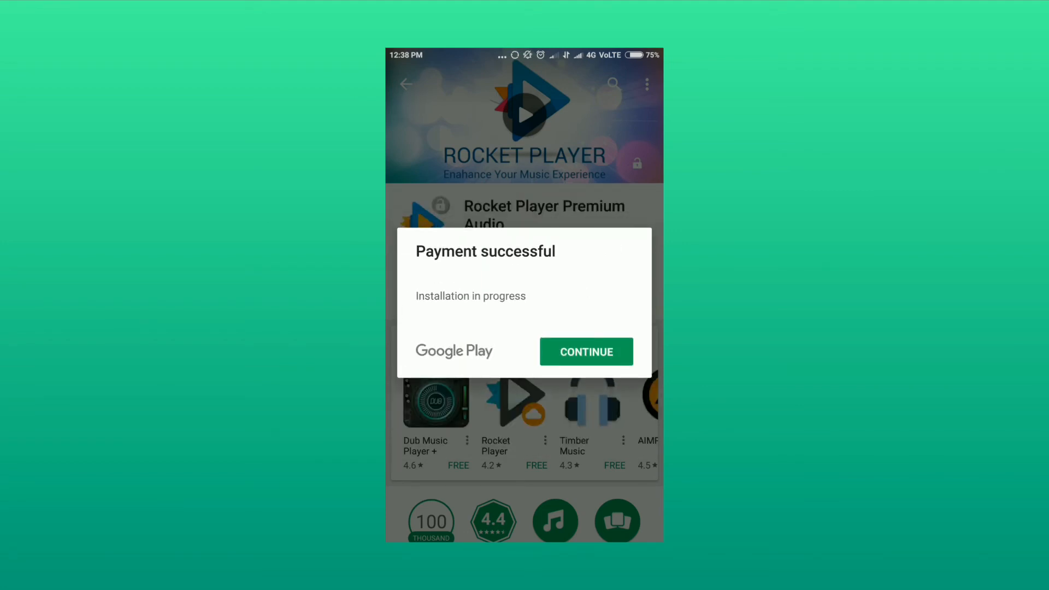
click(585, 351)
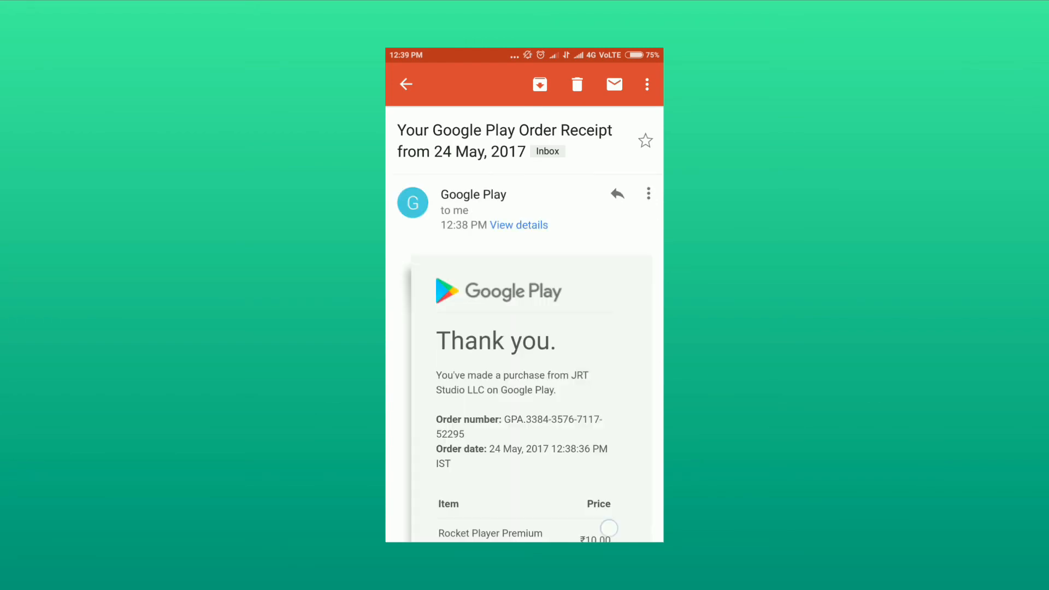
scroll(down, 3)
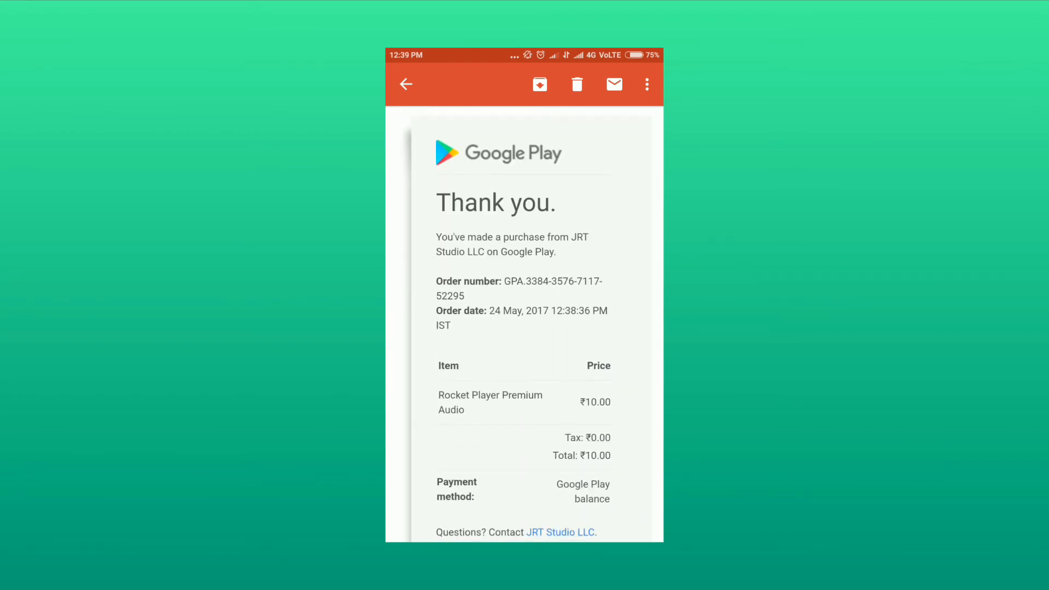
scroll(down, 3)
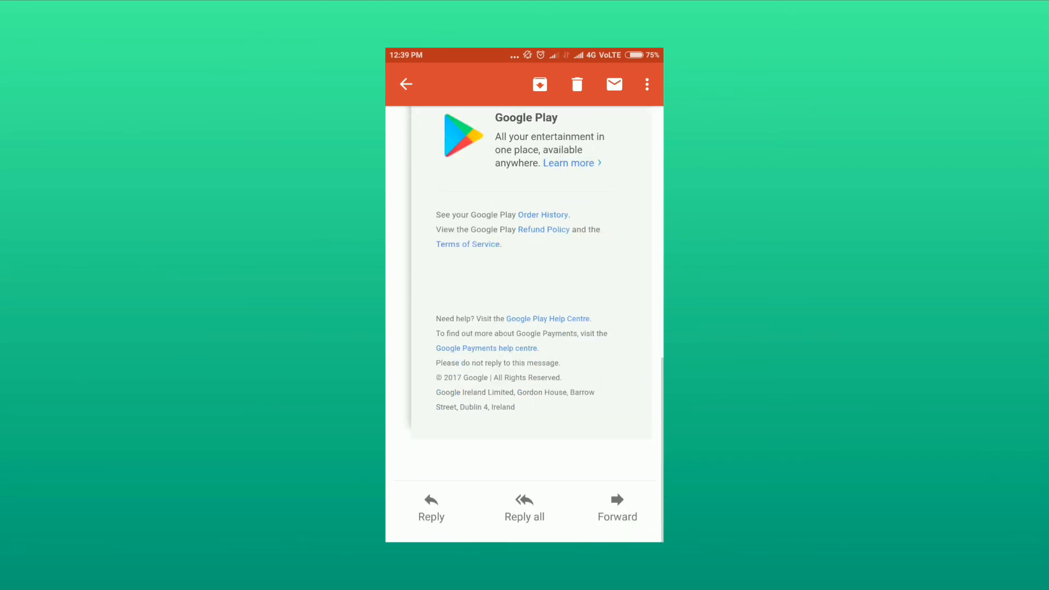